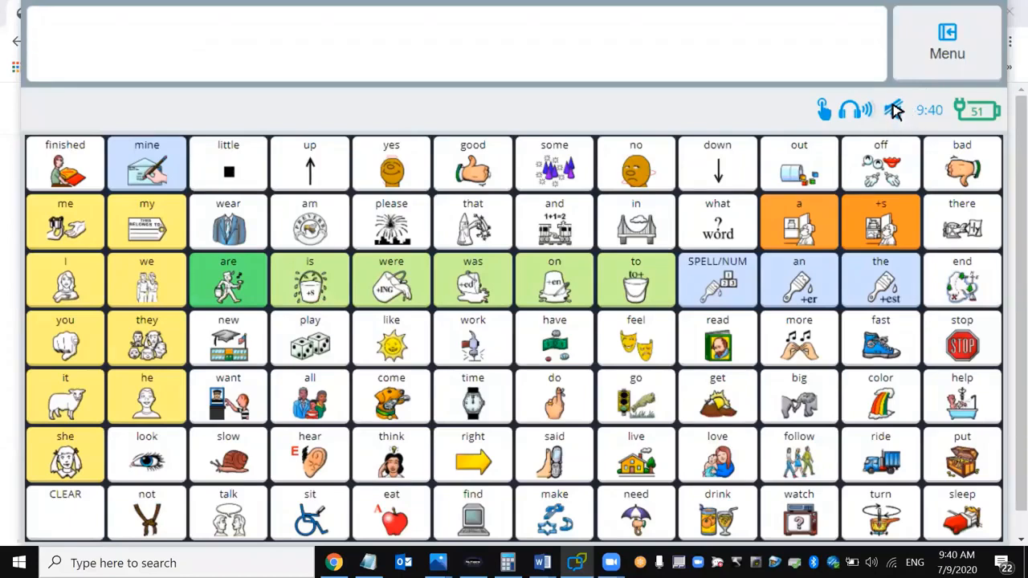
pyautogui.moveTo(906, 109)
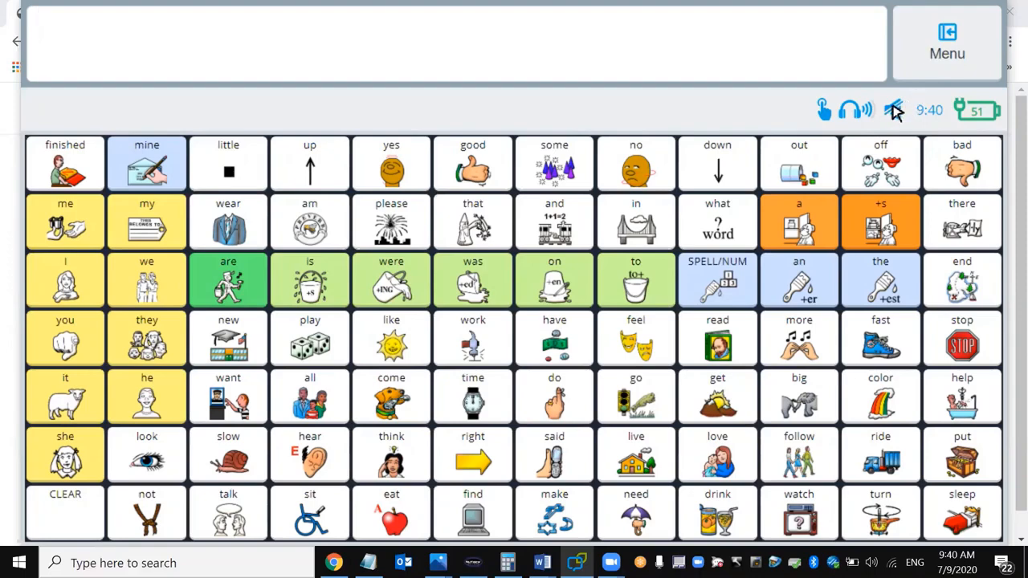
# Show the top menu bar of shortcuts over the vocabulary grid
pyautogui.click(946, 39)
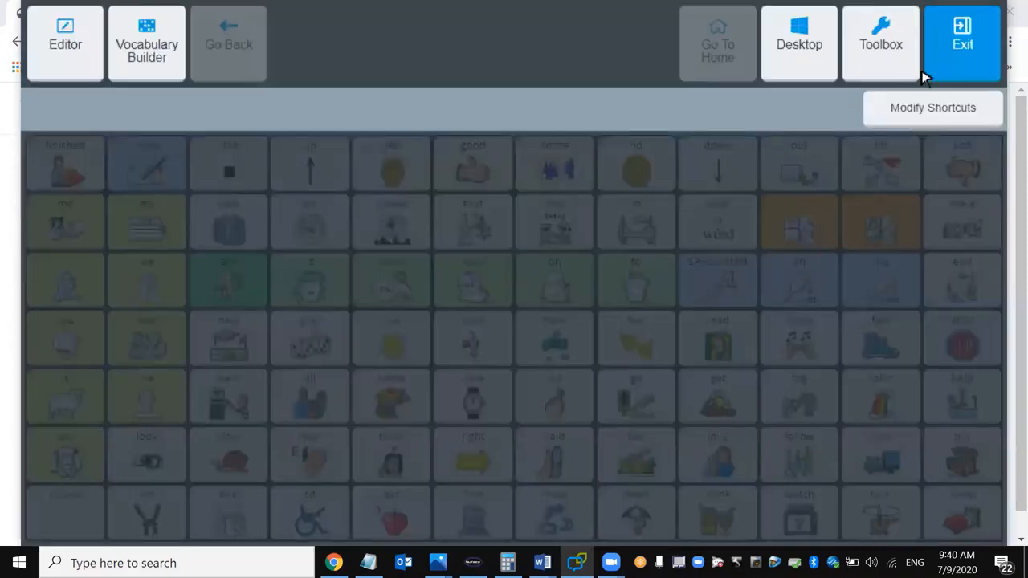
pyautogui.click(967, 35)
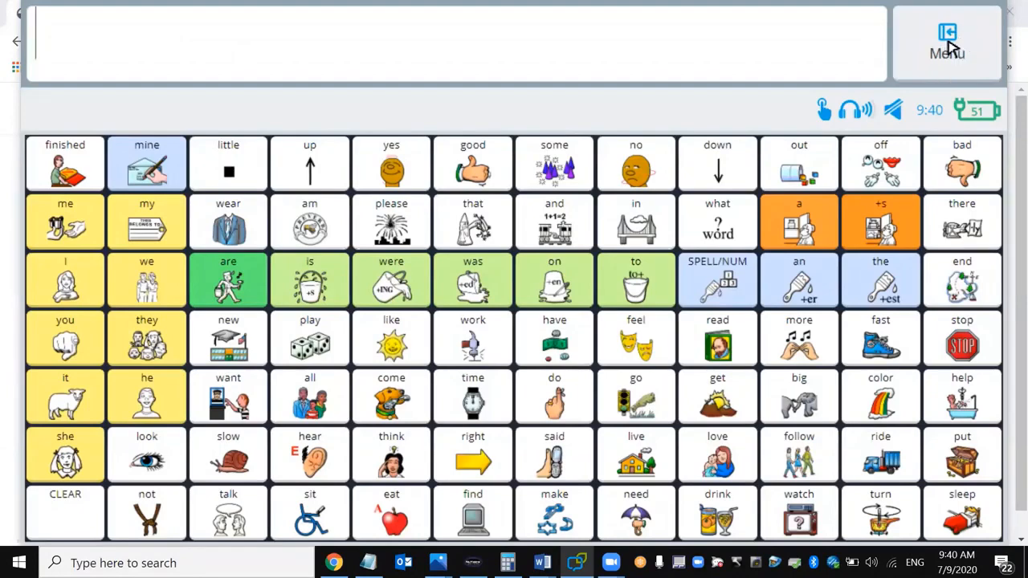
pyautogui.click(944, 34)
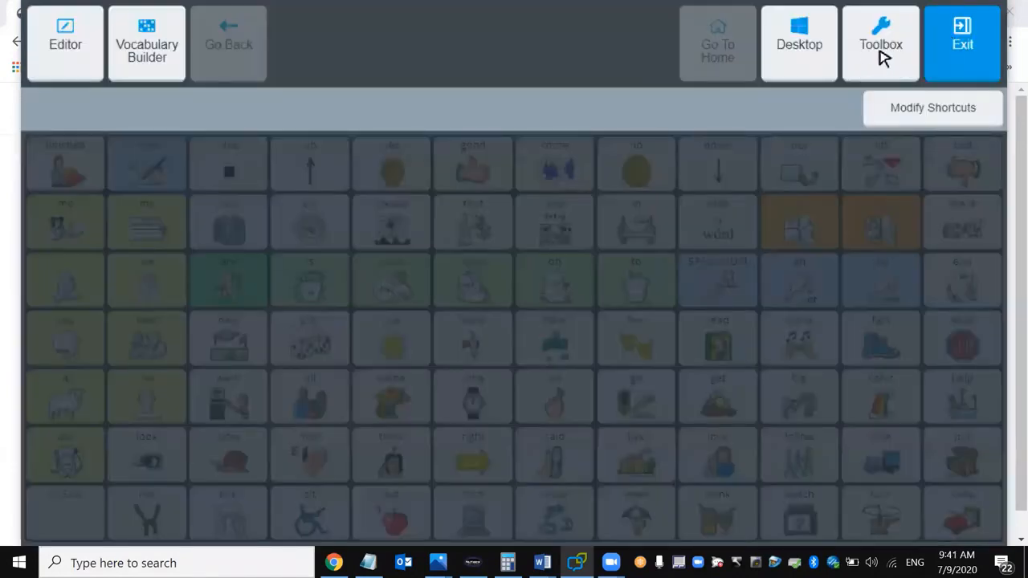
# Go to the Toolbox and select the System Settings category
pyautogui.click(880, 41)
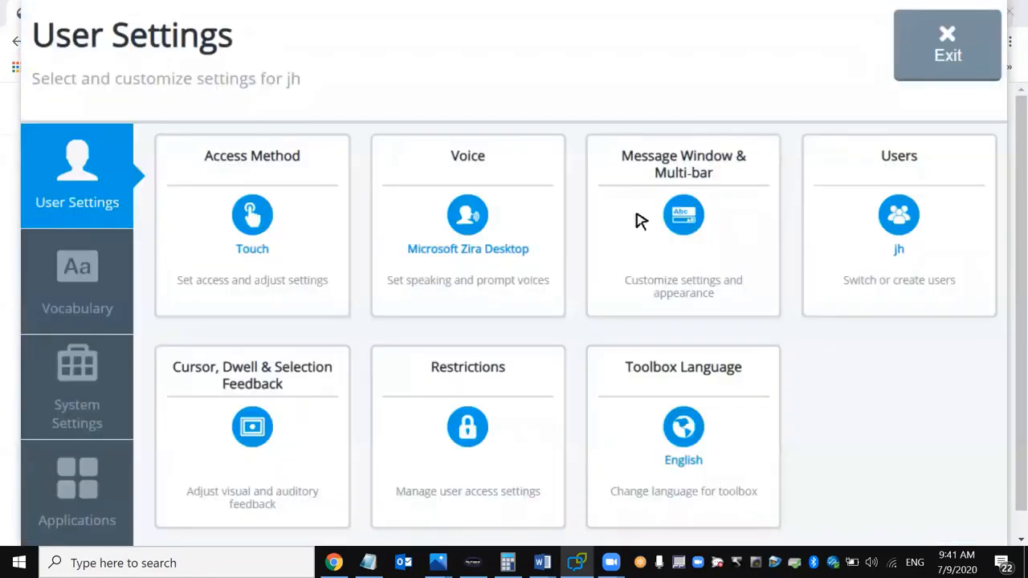
pyautogui.moveTo(80, 402)
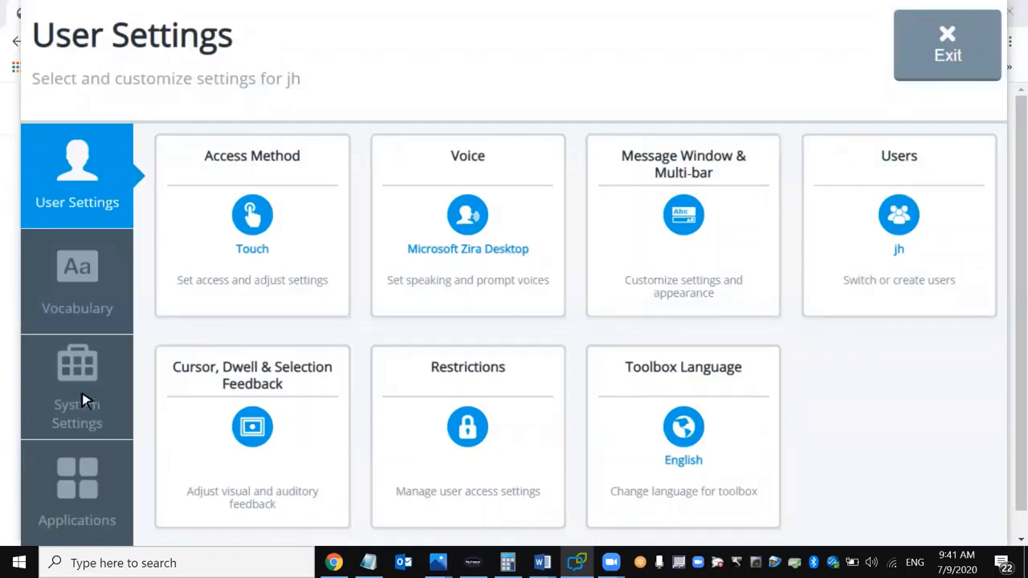
pyautogui.click(77, 390)
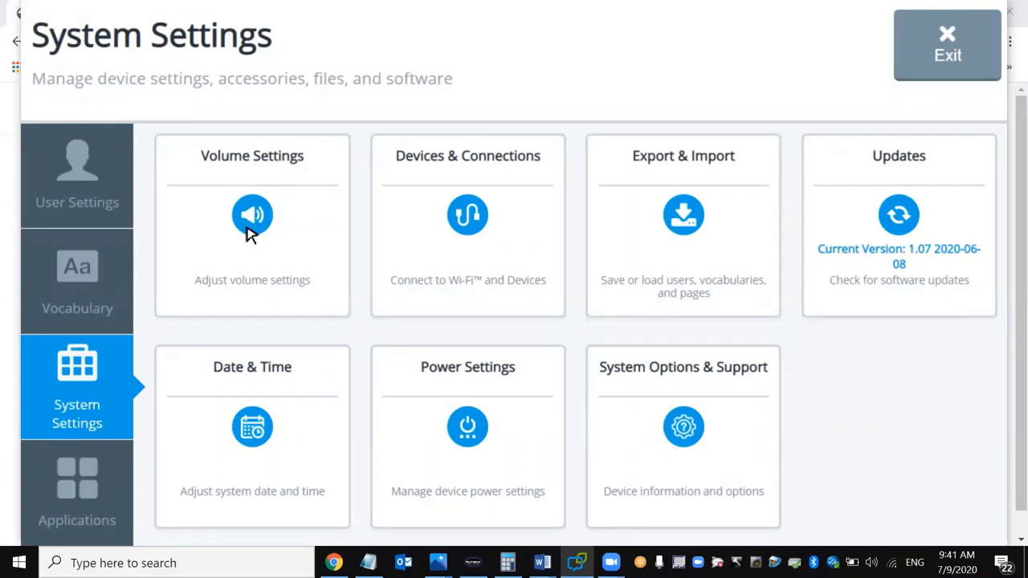
# In Volume Settings lower the device volume to 12, then return to the vocabulary screen
pyautogui.click(252, 216)
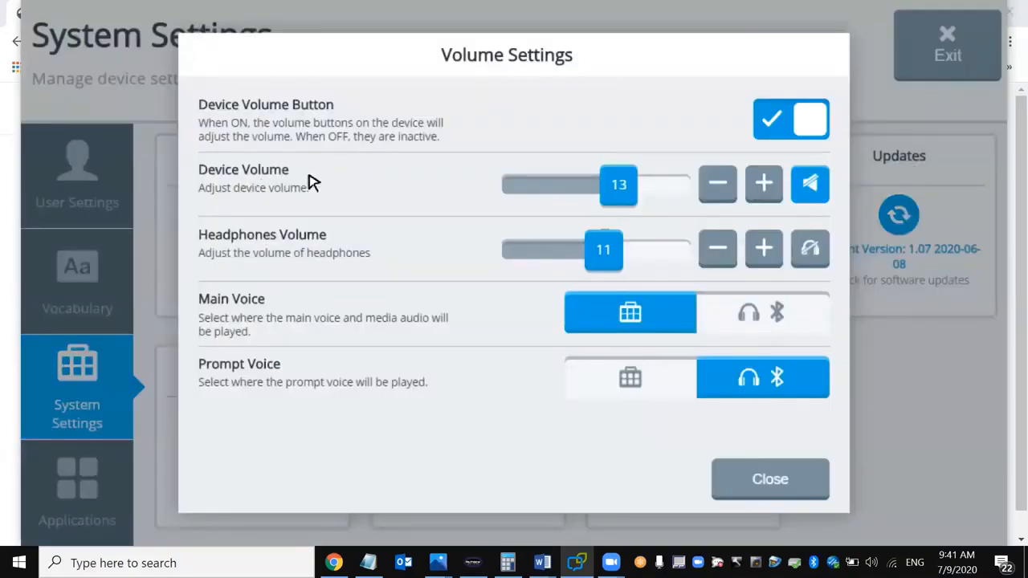
pyautogui.moveTo(260, 180)
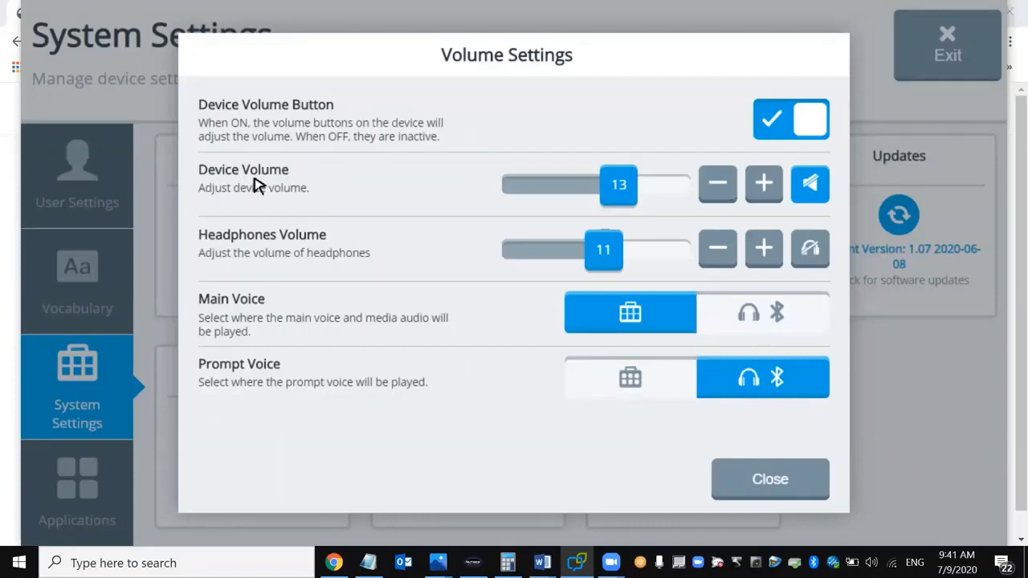
pyautogui.moveTo(740, 196)
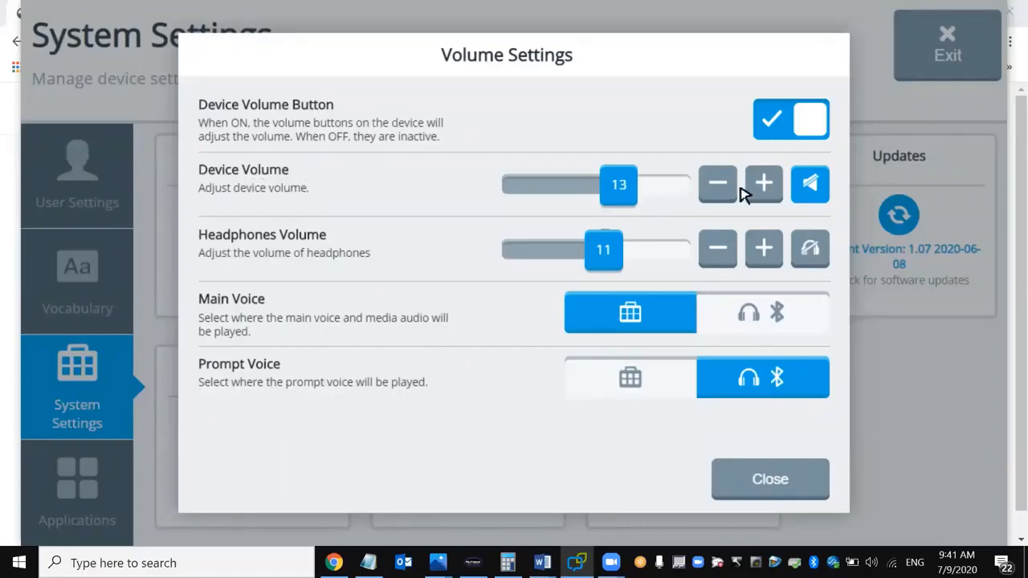
pyautogui.click(763, 183)
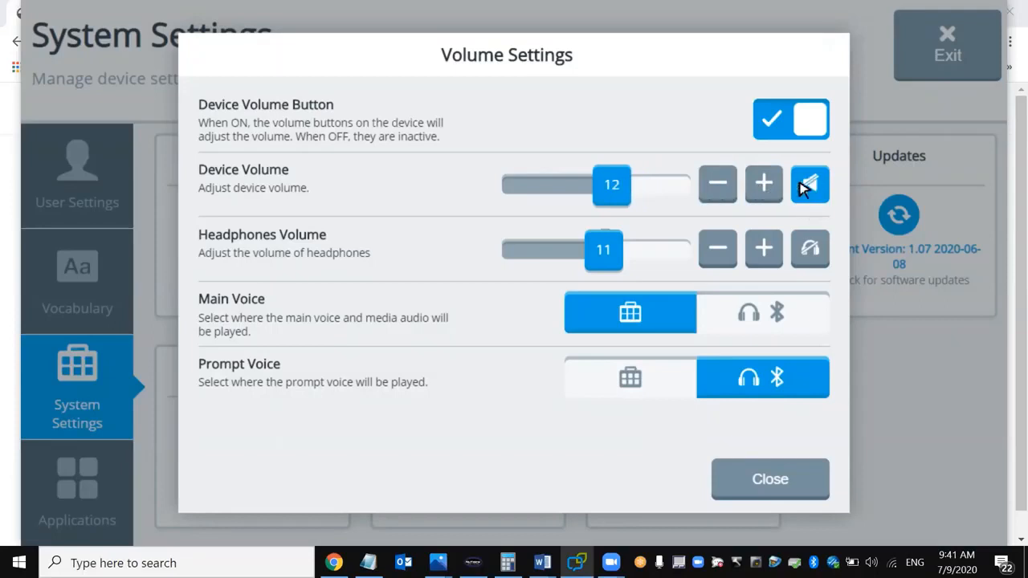
pyautogui.moveTo(811, 191)
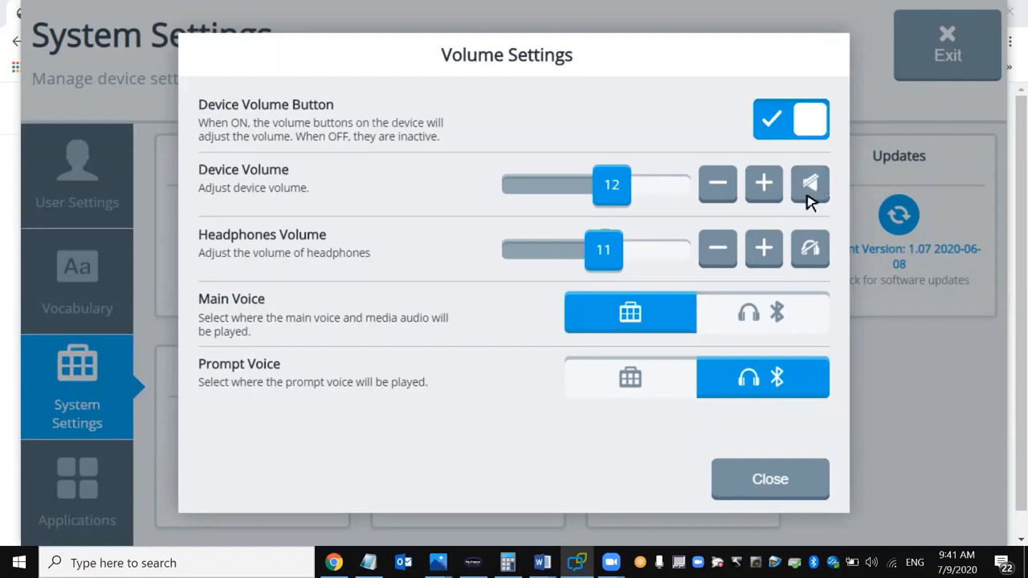
pyautogui.click(769, 479)
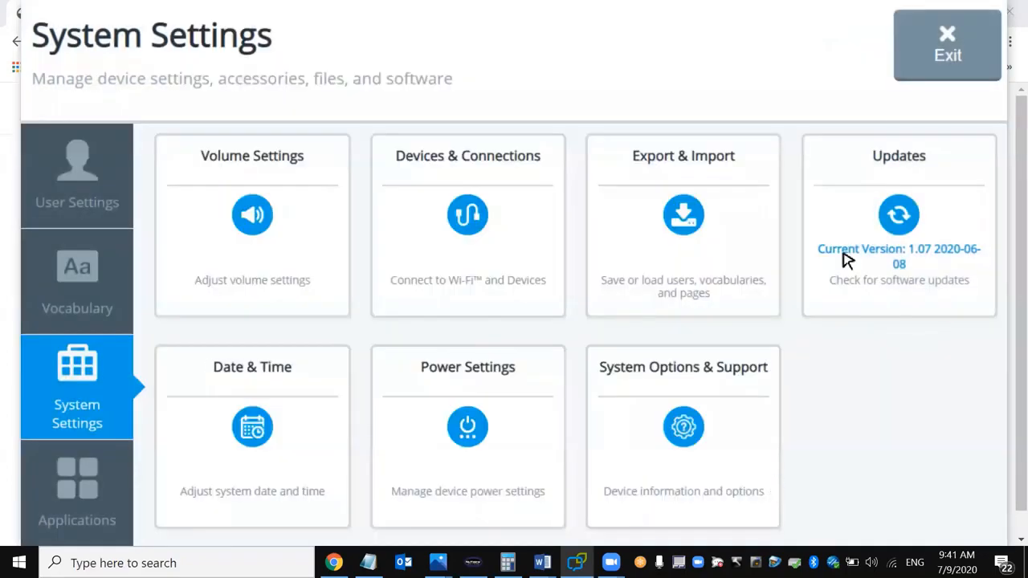
pyautogui.click(945, 45)
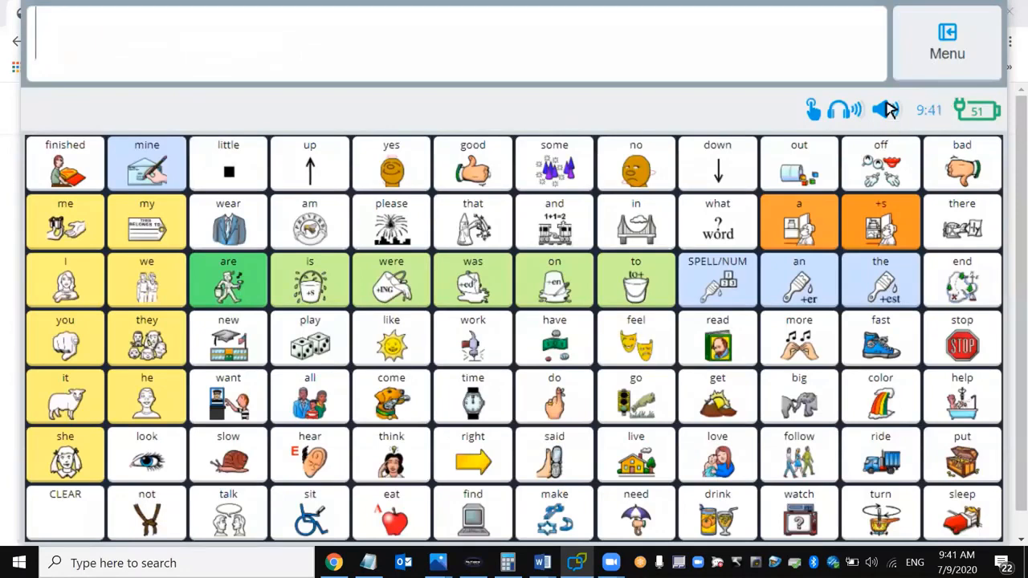